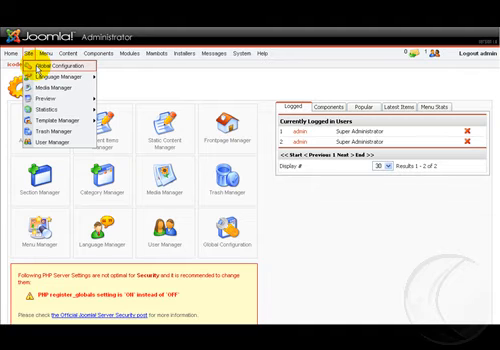
Step: Go to Site > Global Configuration to reach the SEO settings
left_click(68, 68)
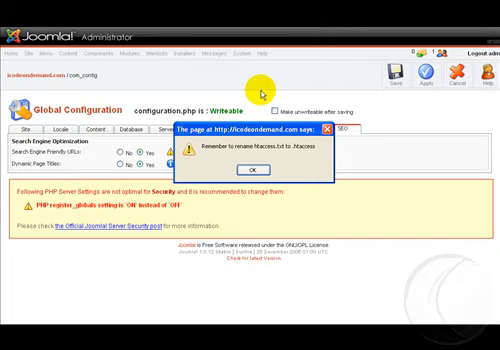
mouse_move(262, 172)
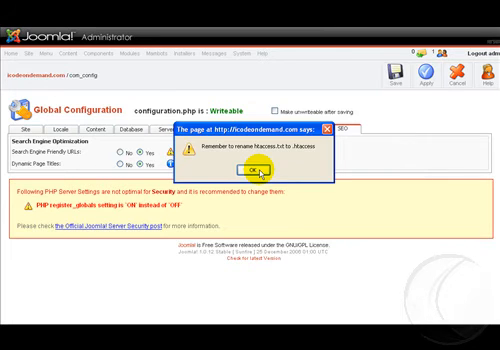
Step: Acknowledge the reminder to rename htaccess.txt after enabling Apache mod_rewrite
left_click(252, 178)
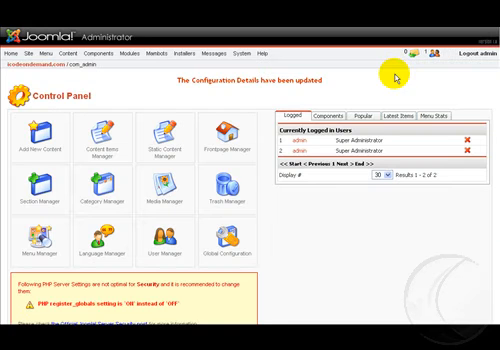
mouse_move(290, 218)
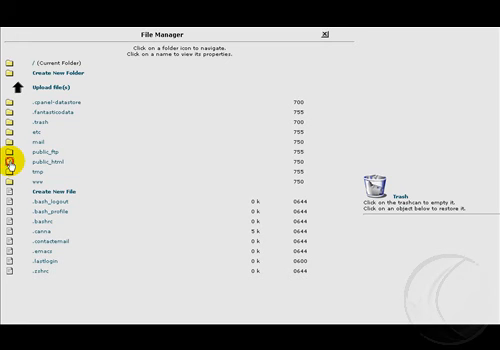
Step: Show the contents of the public_html folder in File Manager
left_click(16, 160)
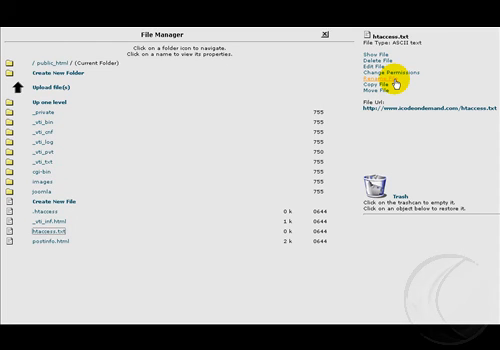
Step: Select htaccess.txt and begin entering its new name .htaccess in the rename form
left_click(384, 92)
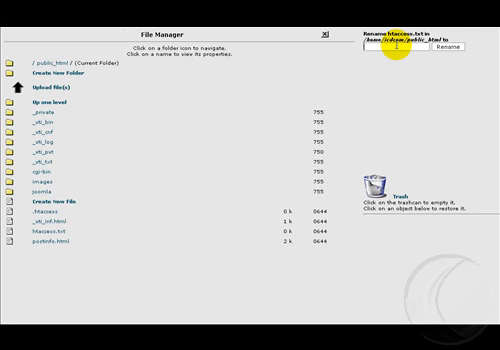
type("ht")
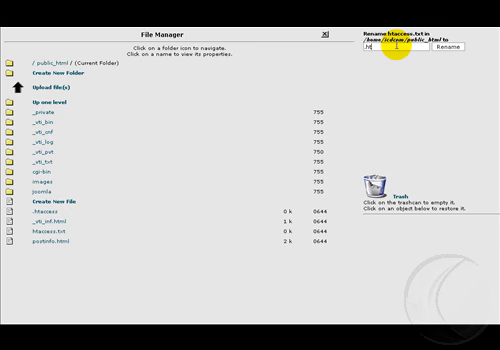